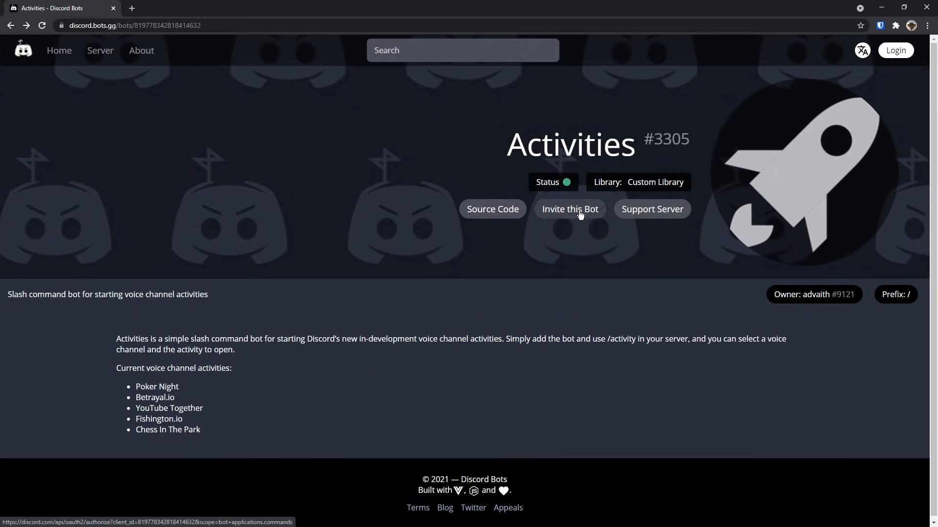
# Invite the Activities bot from discord.bots.gg into the Activities server, passing hCaptcha.
pyautogui.click(569, 210)
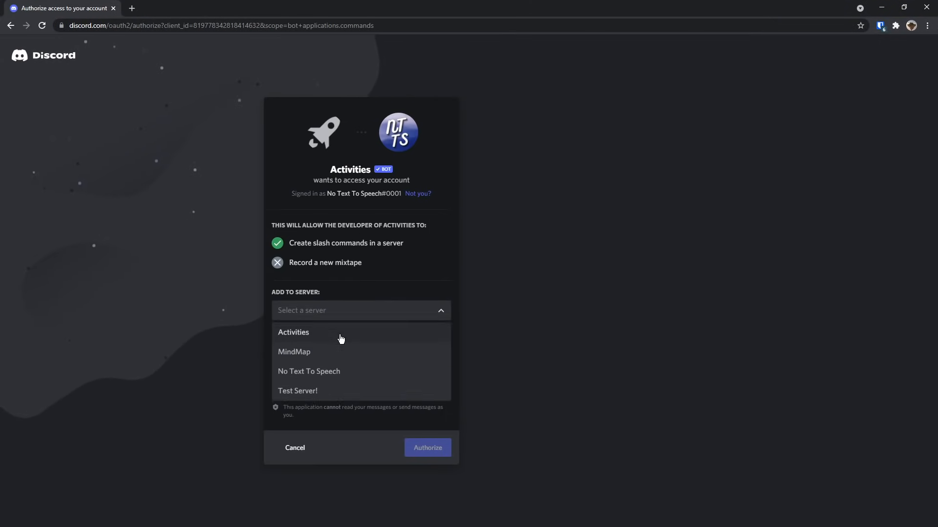
pyautogui.click(293, 332)
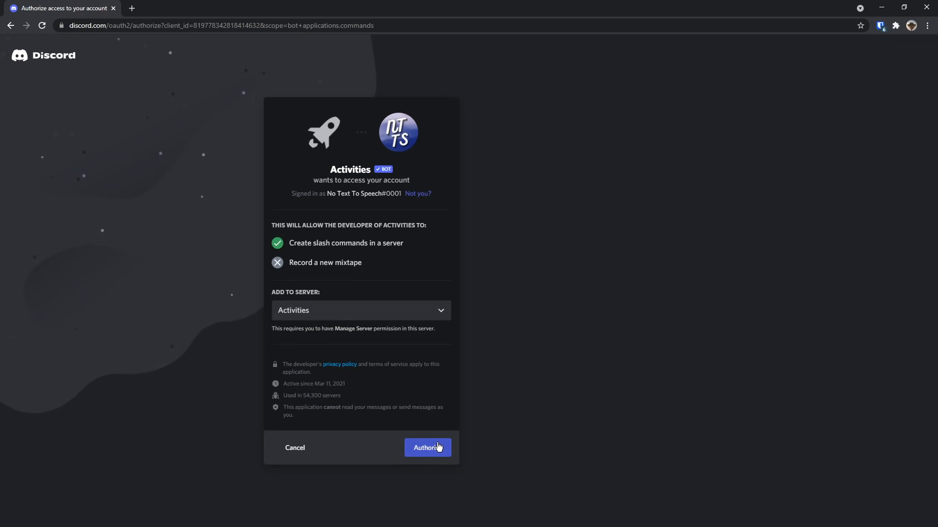
pyautogui.click(427, 447)
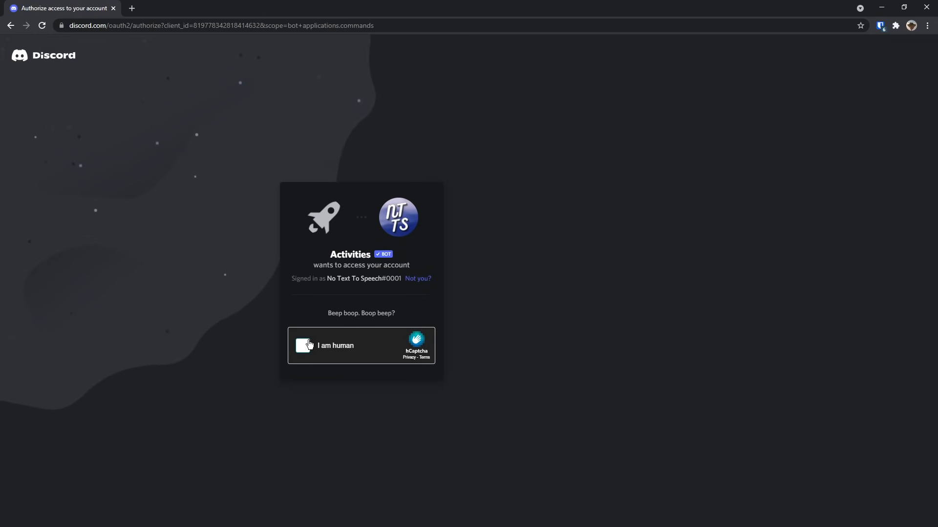
pyautogui.click(304, 346)
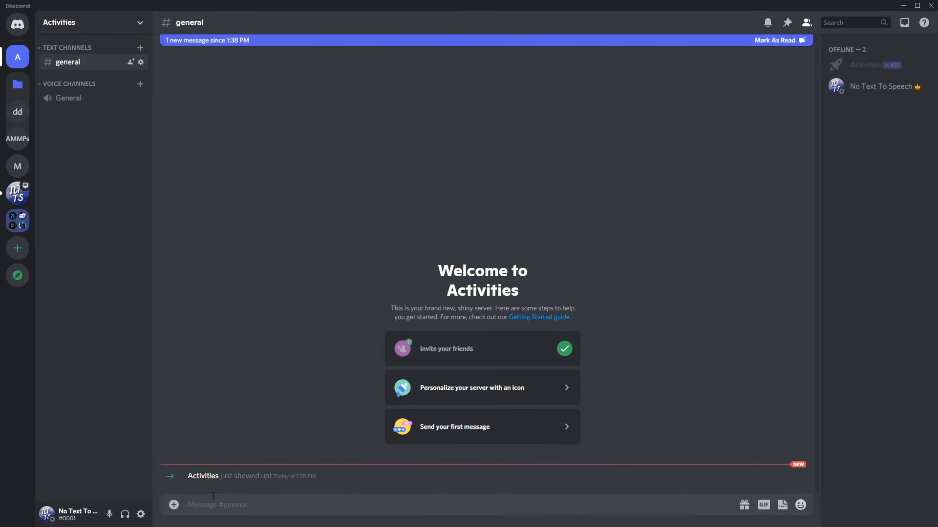
pyautogui.moveTo(68, 98)
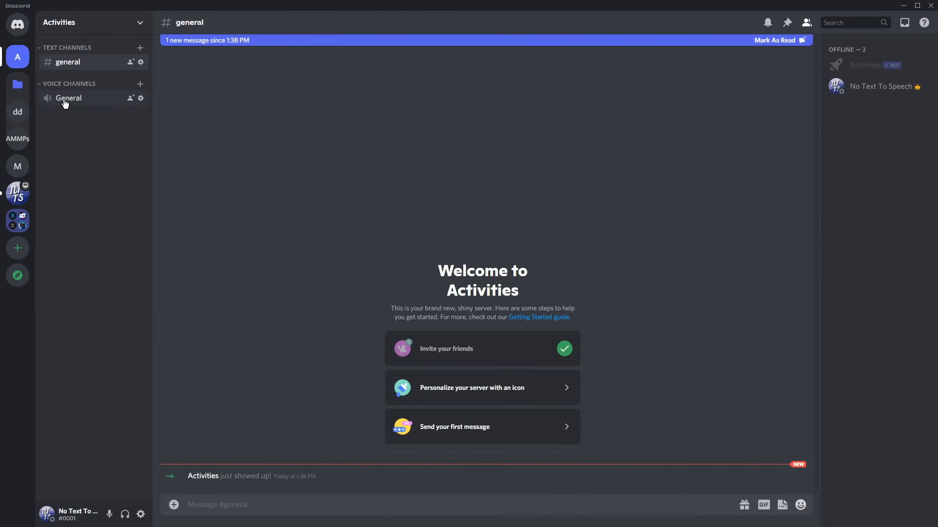
# Connect to the General voice channel and mute the microphone.
pyautogui.click(68, 98)
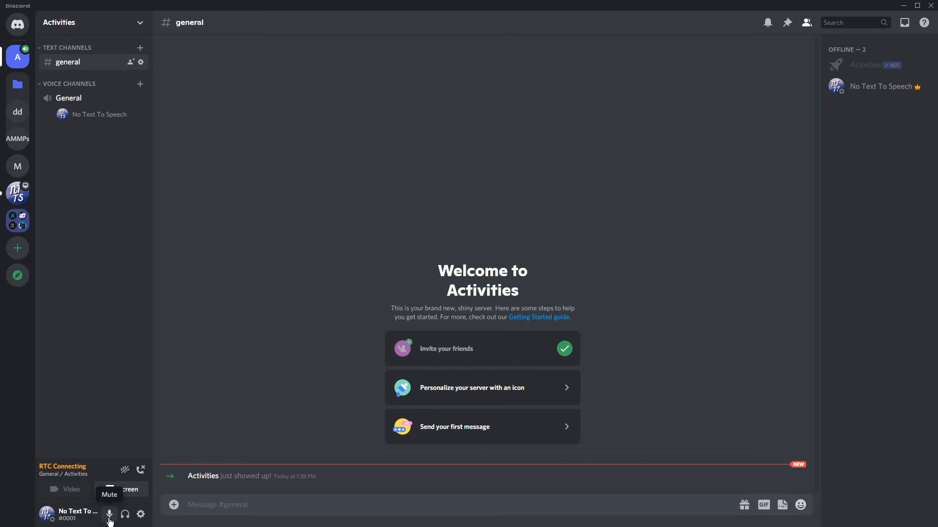
pyautogui.click(109, 514)
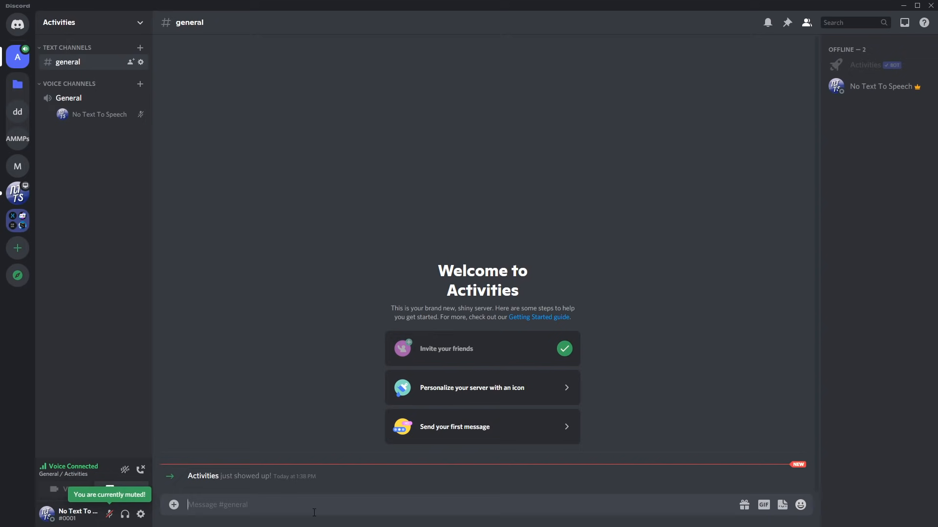
# Send /activity in #general for the General channel with YouTube Together selected.
pyautogui.write('/')
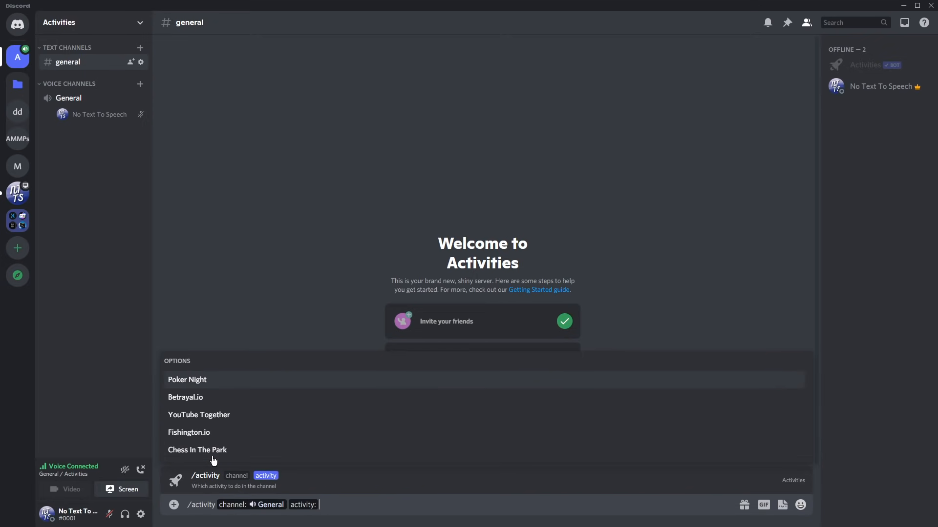
pyautogui.moveTo(198, 385)
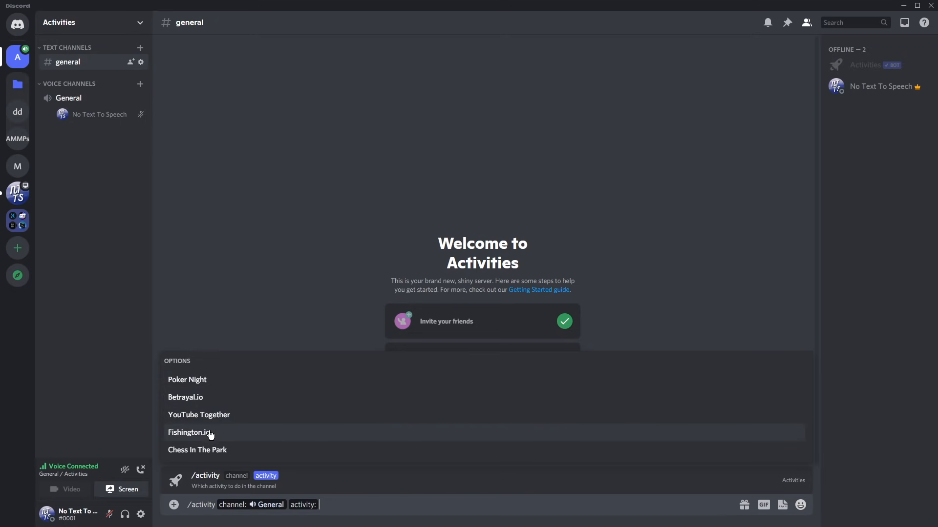
pyautogui.moveTo(218, 458)
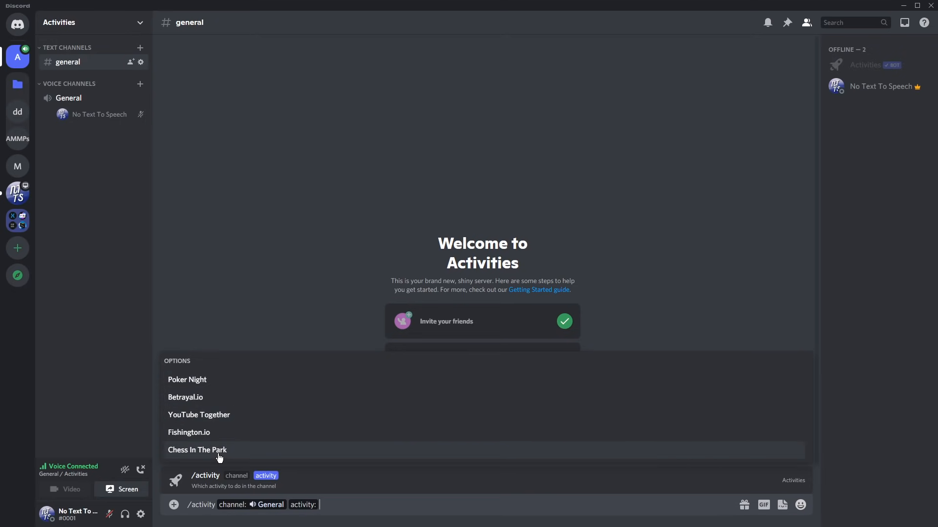
pyautogui.click(199, 415)
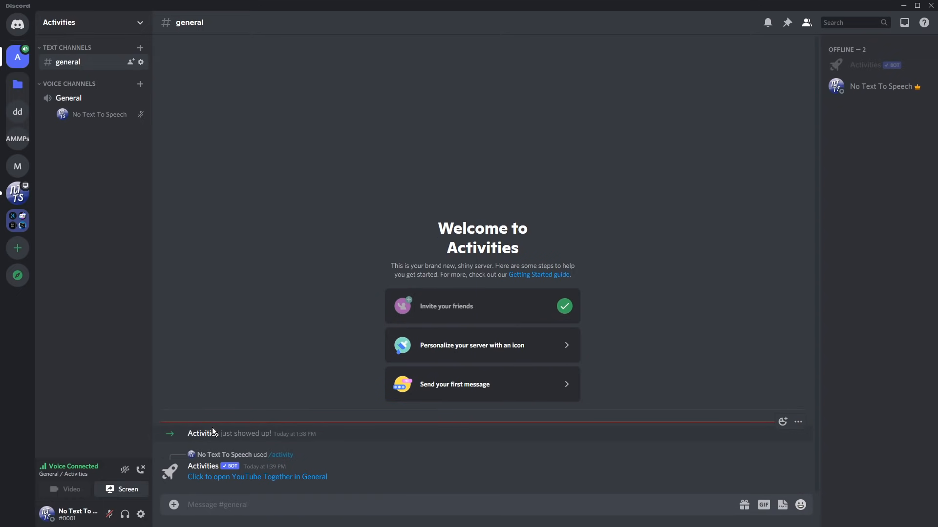
pyautogui.moveTo(257, 476)
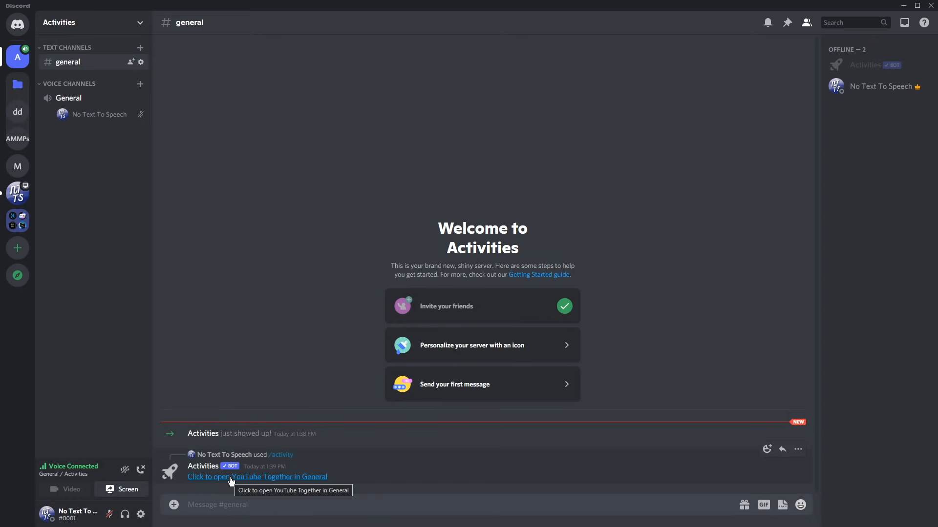
# Open the bot's YouTube Together link for General and authorize the activity.
pyautogui.click(258, 477)
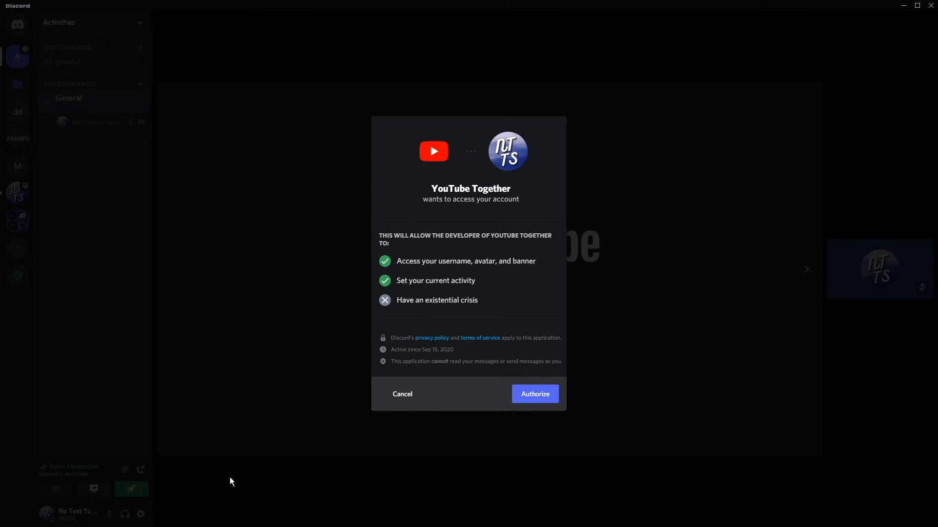
pyautogui.moveTo(534, 393)
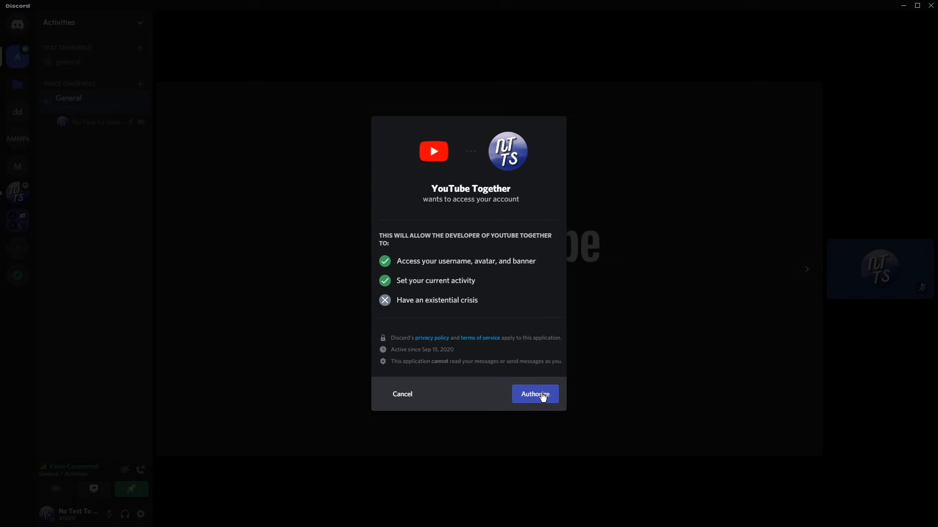
pyautogui.click(534, 394)
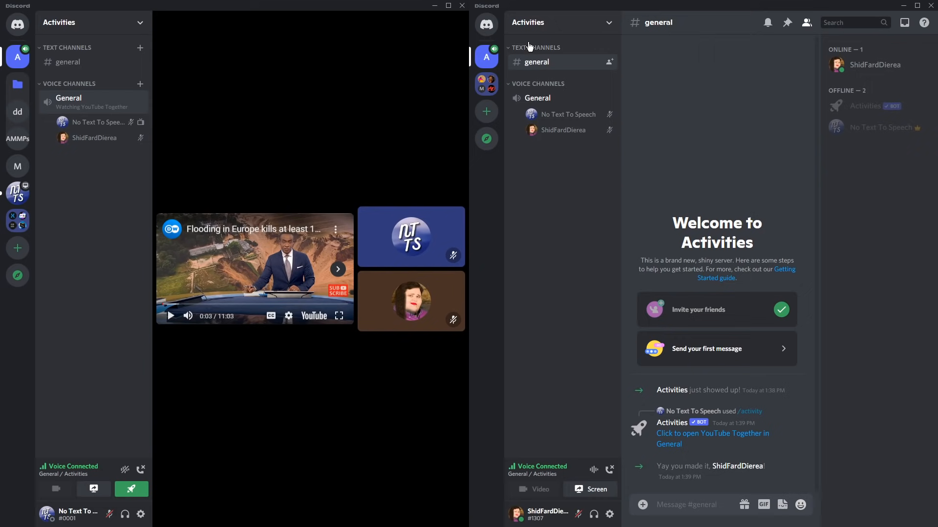
pyautogui.moveTo(616, 13)
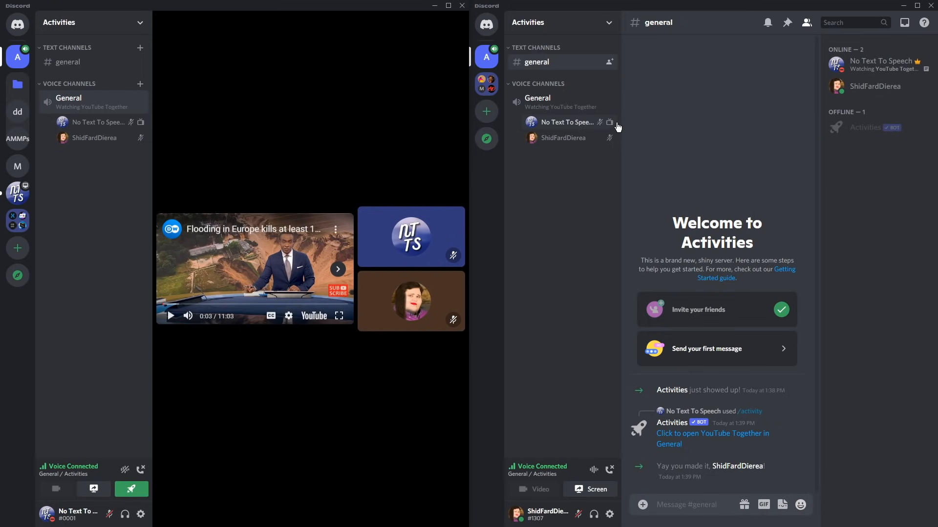
pyautogui.moveTo(611, 124)
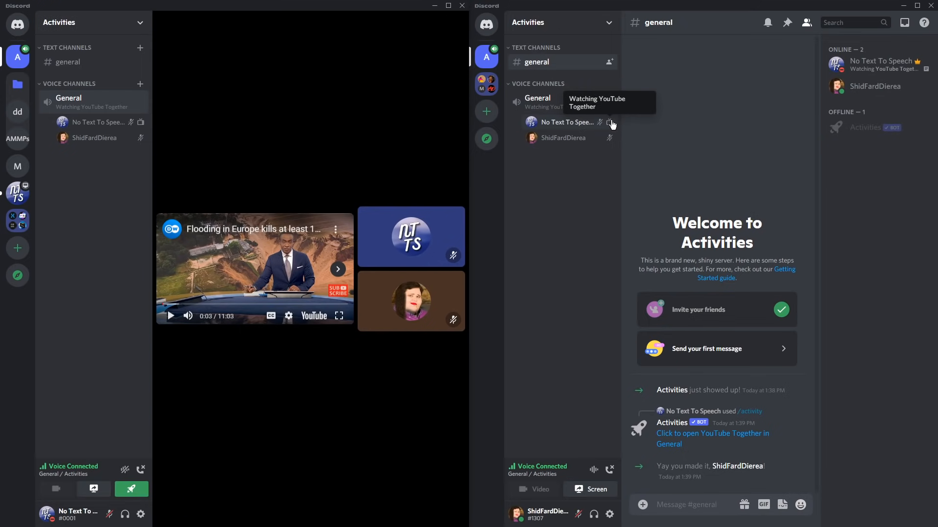
# Join the YouTube Together session as the friend, then disconnect the main account.
pyautogui.click(565, 122)
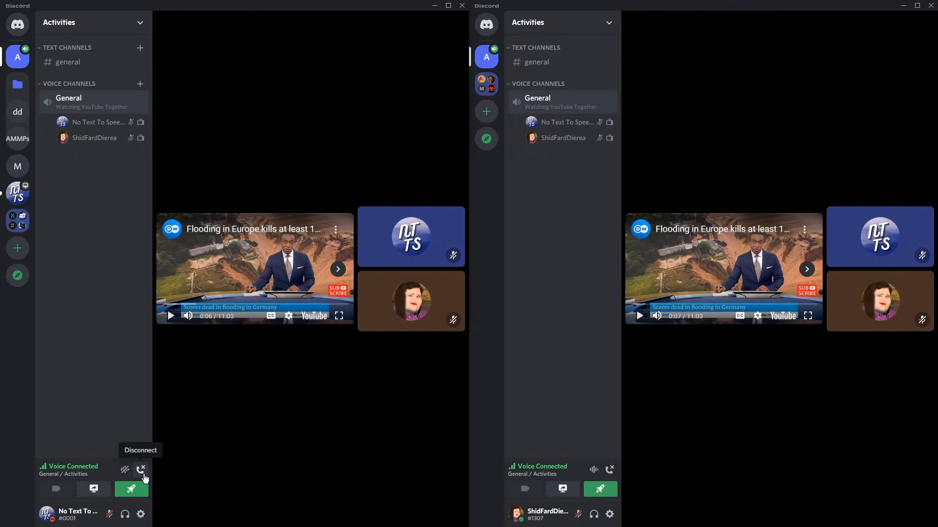
pyautogui.click(142, 471)
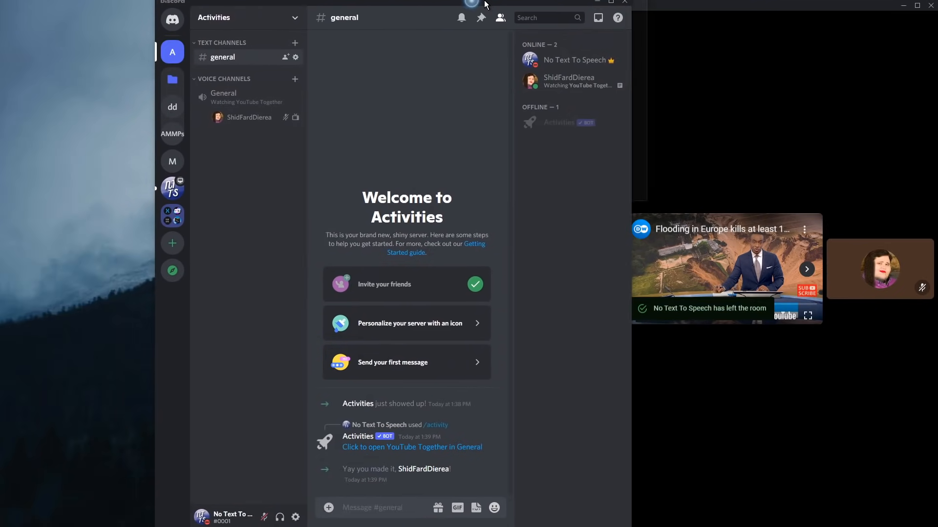